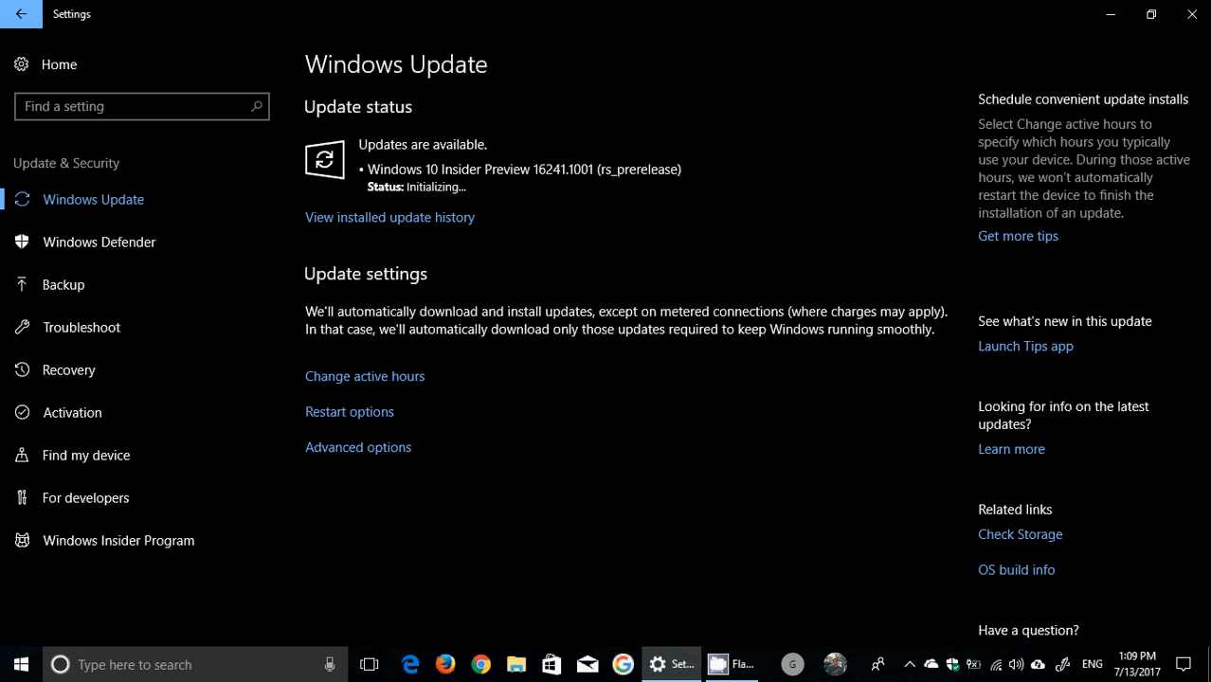
mouse_move(917, 661)
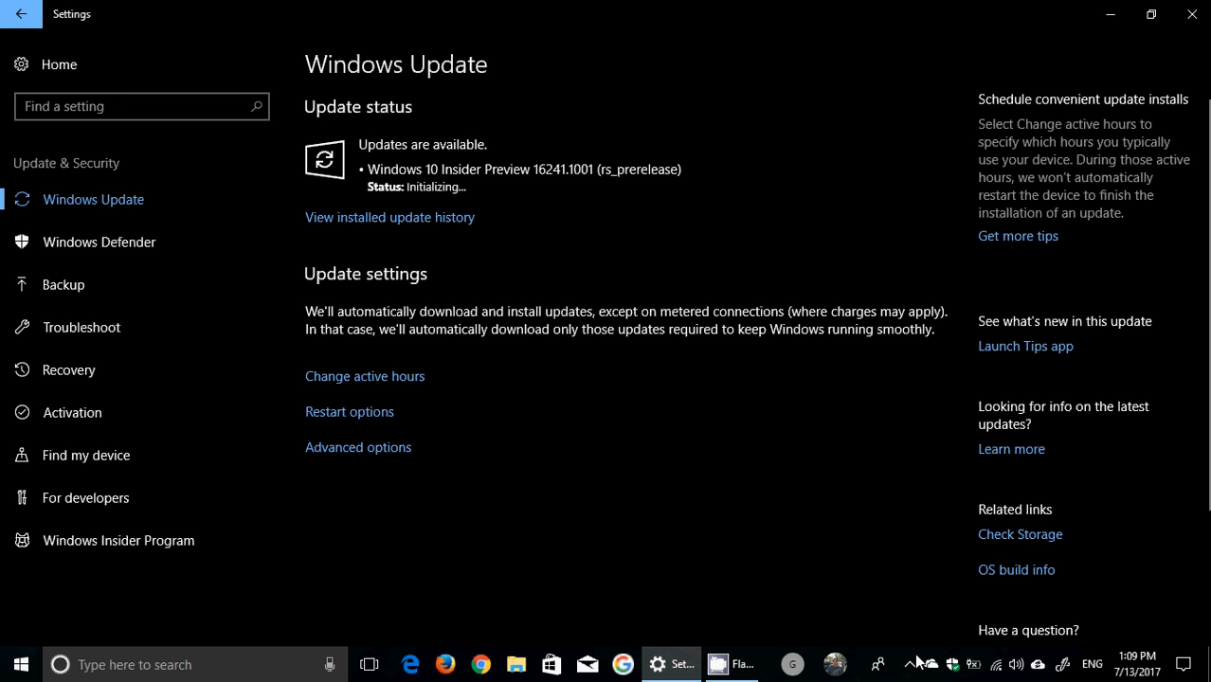
Restore the CamStudio recorder window from its notification-area icon while build 16241 initializes.
click(730, 663)
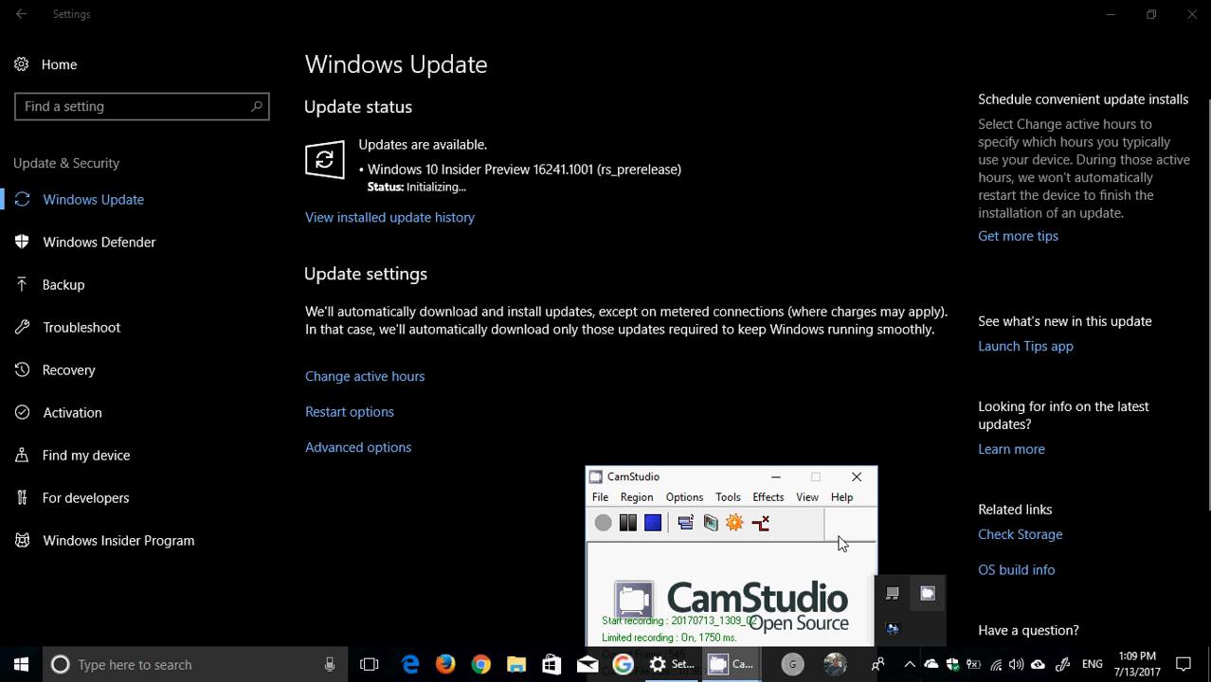